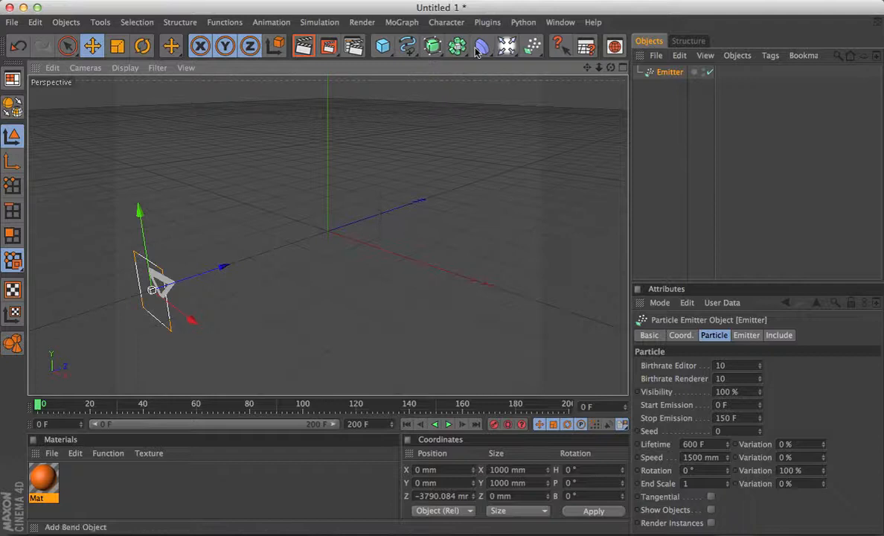
# Add a MoGraph Tracer and select it to confirm it traces the Emitter.
pyautogui.click(402, 22)
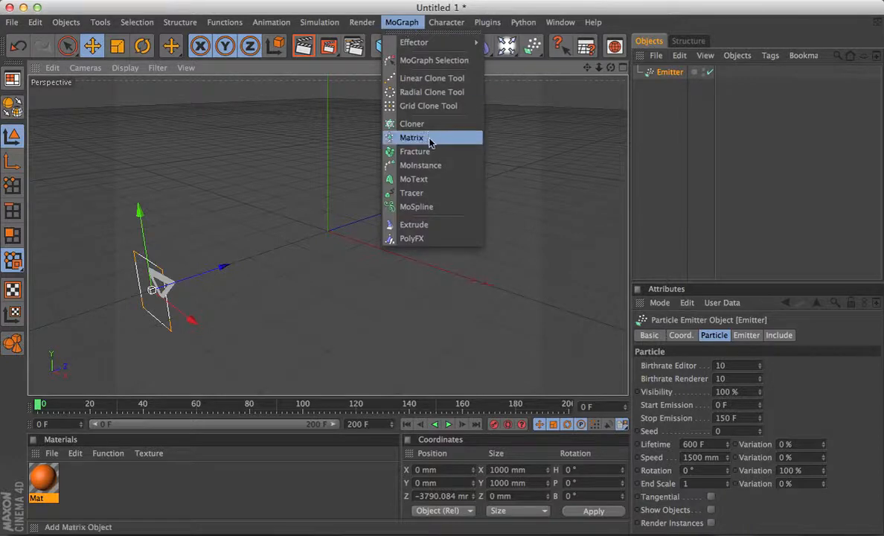
pyautogui.moveTo(422, 193)
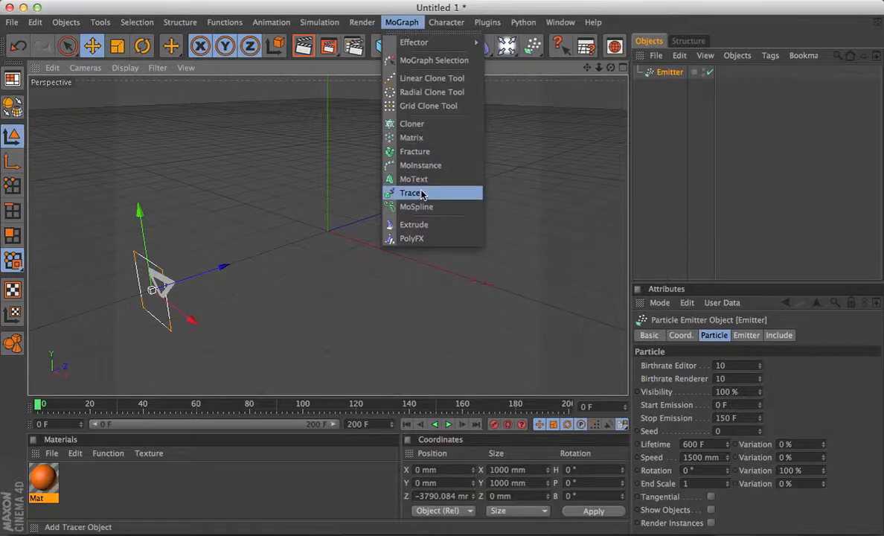
pyautogui.click(410, 192)
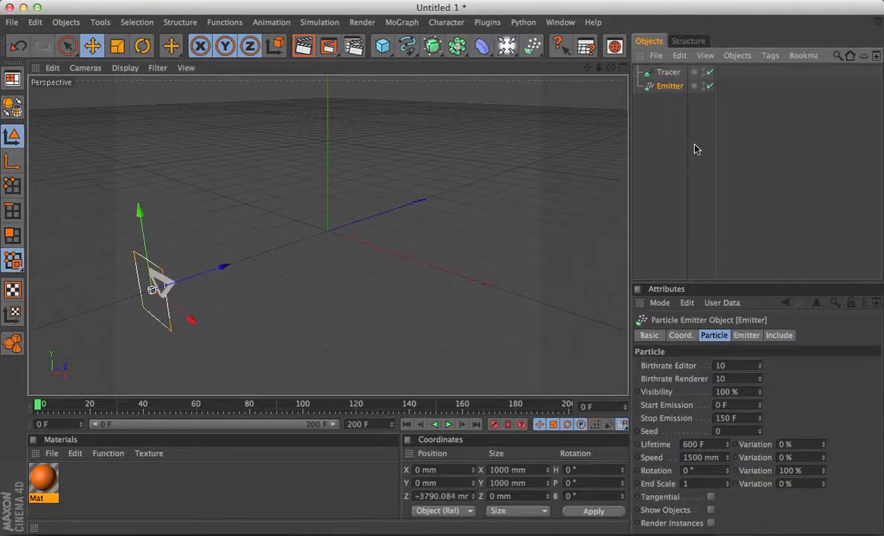
pyautogui.click(668, 72)
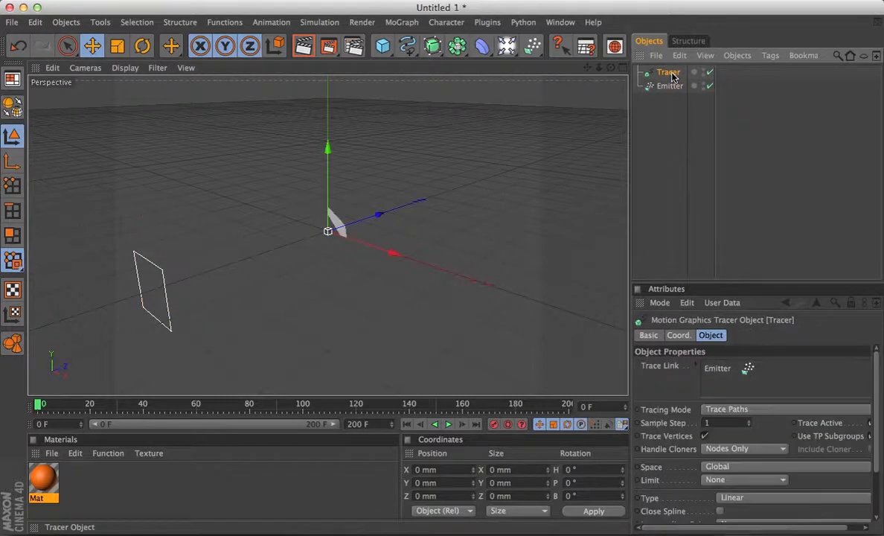
pyautogui.moveTo(664, 101)
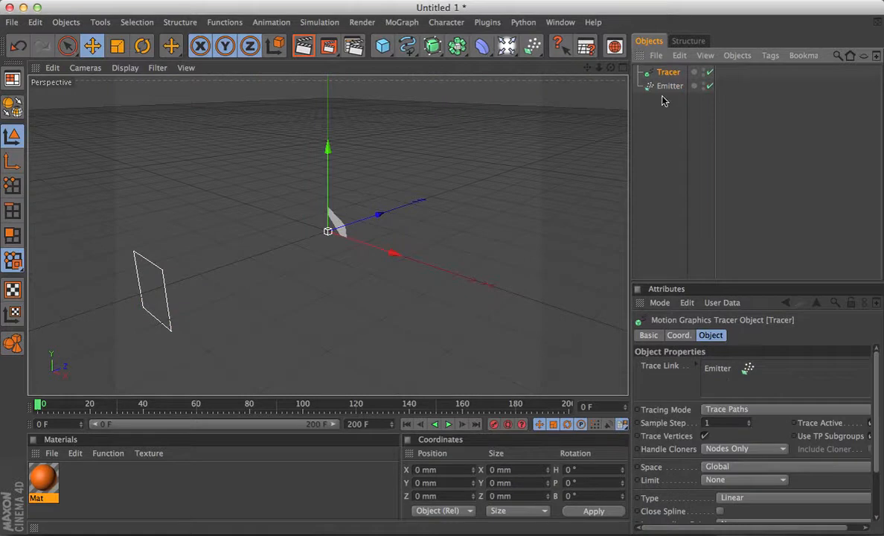
pyautogui.moveTo(665, 94)
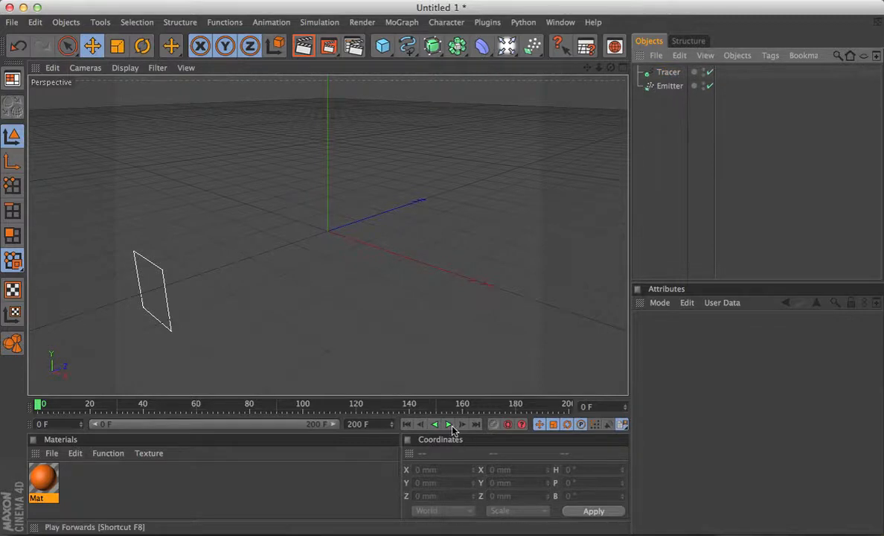
# Play and stop the particle animation, then set the Emitter's editor birthrate to 5.
pyautogui.click(450, 424)
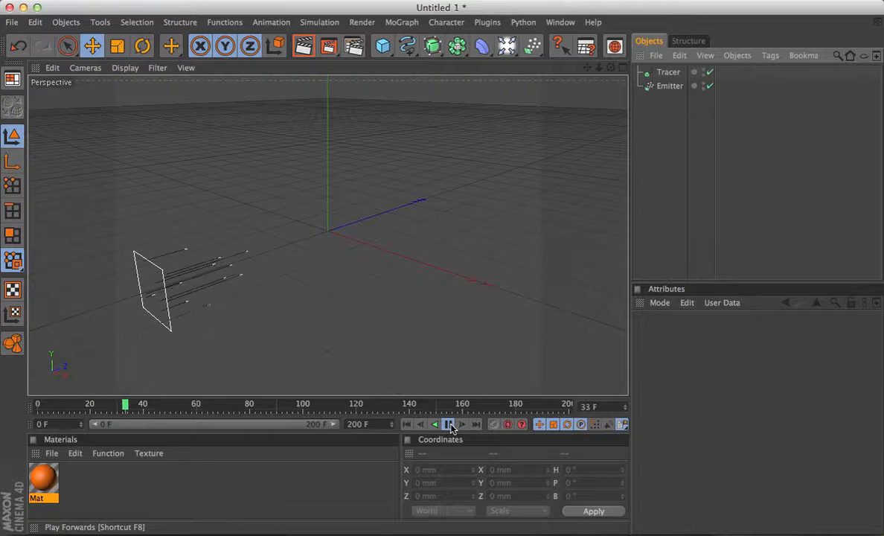
pyautogui.click(449, 423)
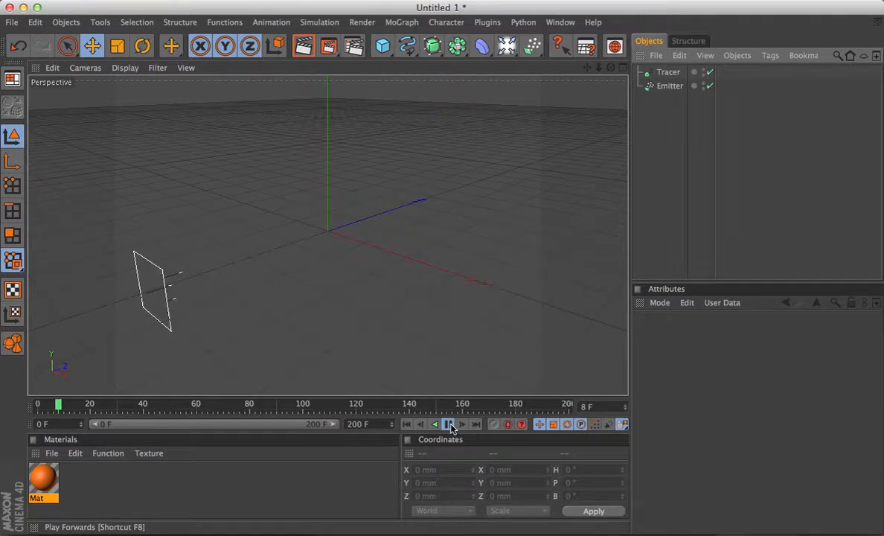
pyautogui.click(449, 423)
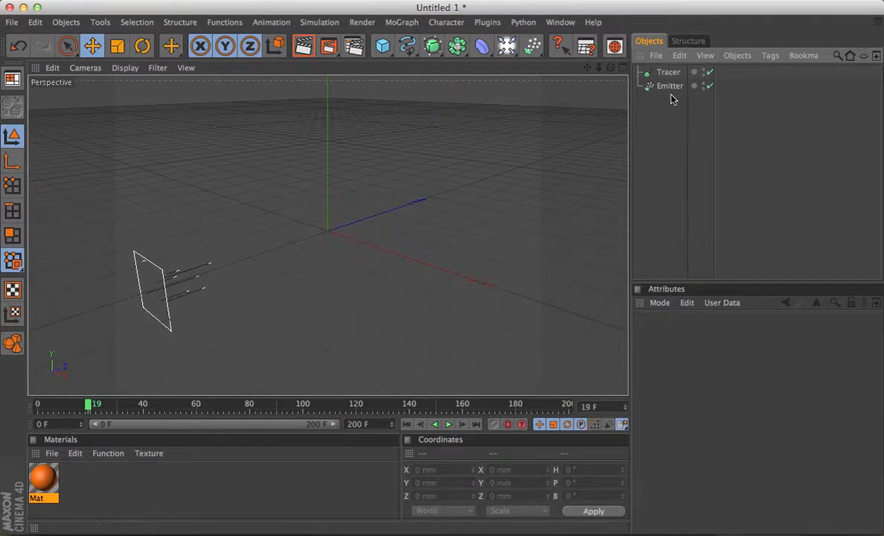
pyautogui.click(670, 86)
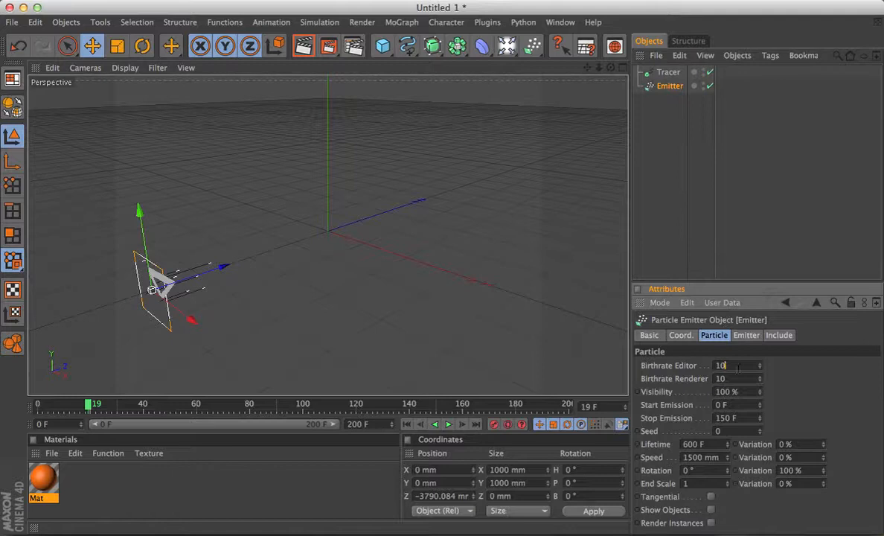
pyautogui.write('5')
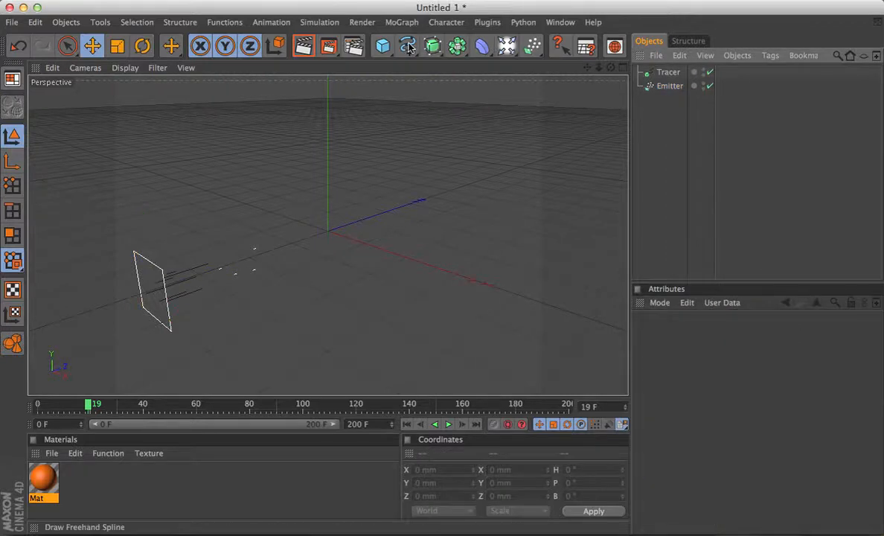
# Add a Circle profile, move the Tracer under the Sweep NURBS, and preview the tubes.
pyautogui.click(407, 46)
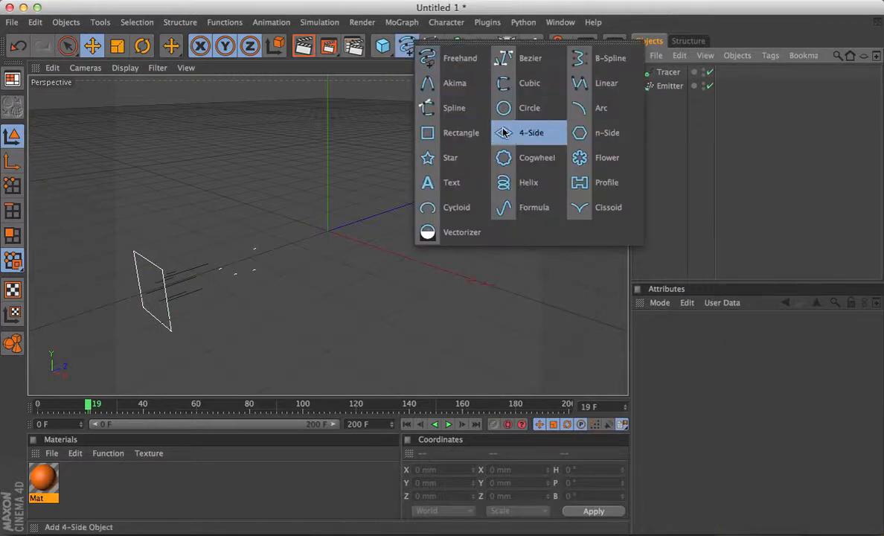
pyautogui.click(530, 108)
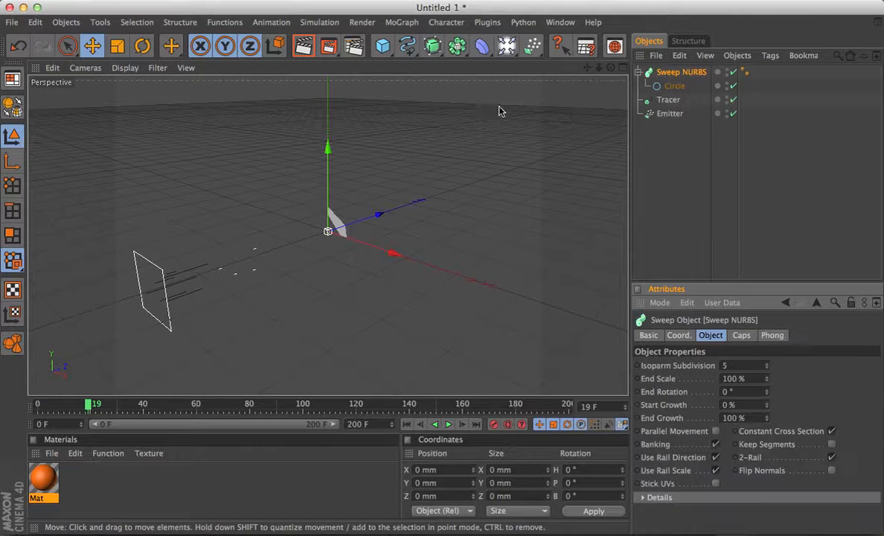
pyautogui.click(669, 100)
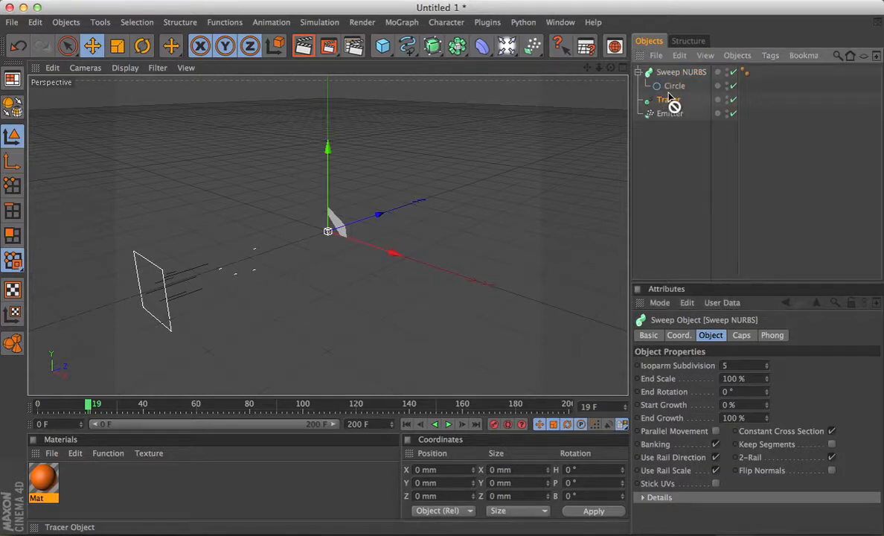
pyautogui.click(673, 99)
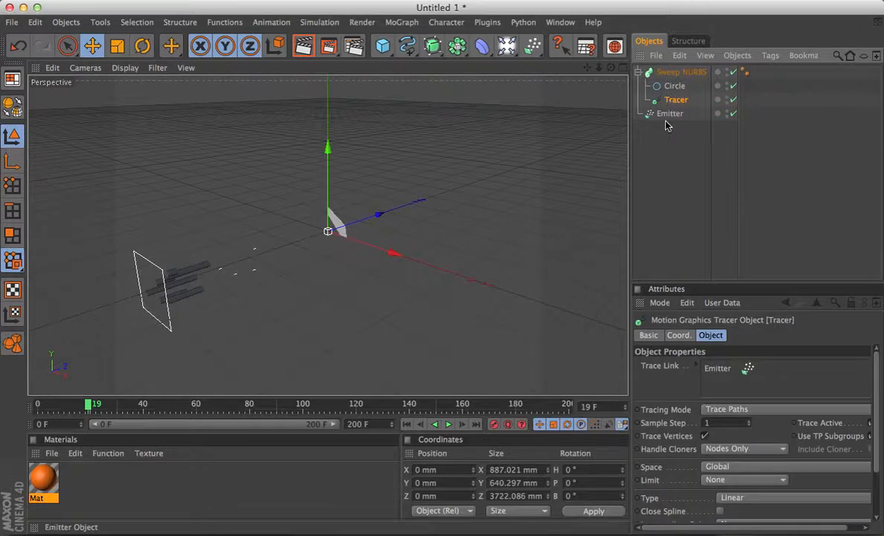
pyautogui.click(447, 424)
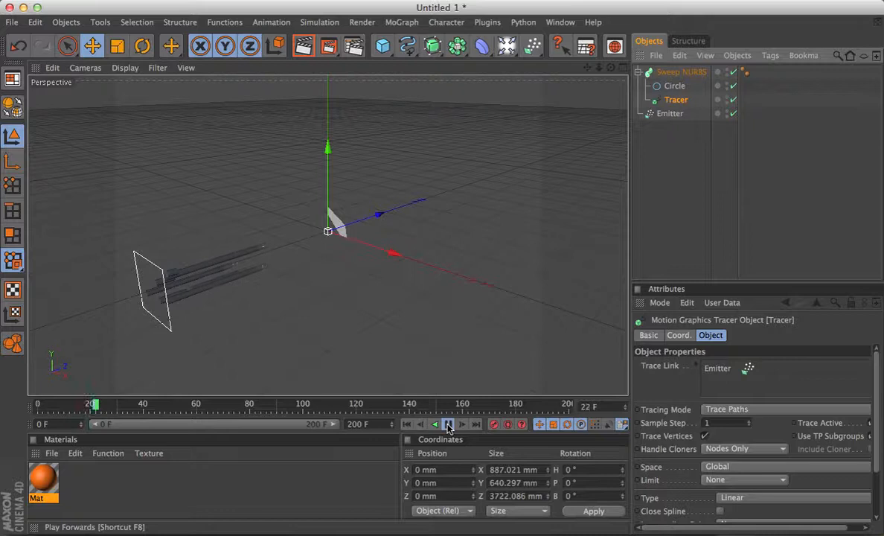
pyautogui.click(449, 424)
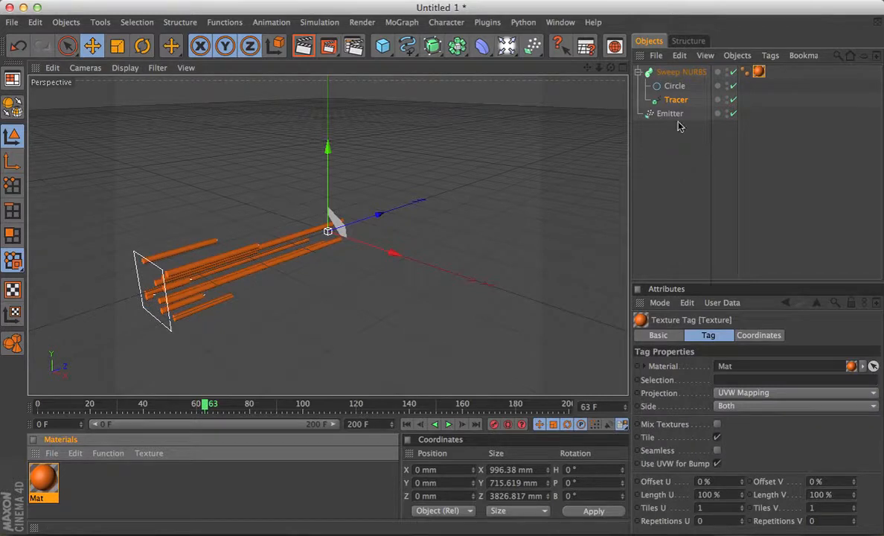
# Select the Emitter and play then pause the animation to view the orange tubes.
pyautogui.click(670, 113)
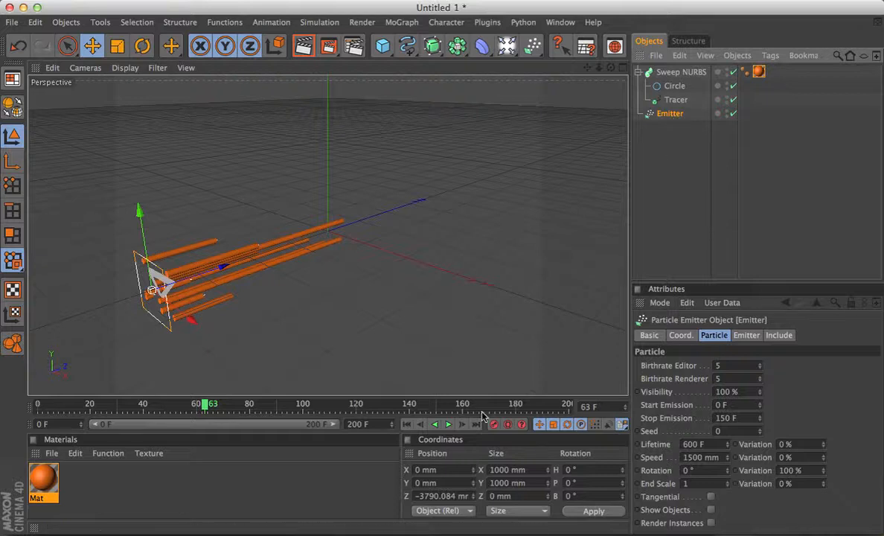
pyautogui.click(448, 424)
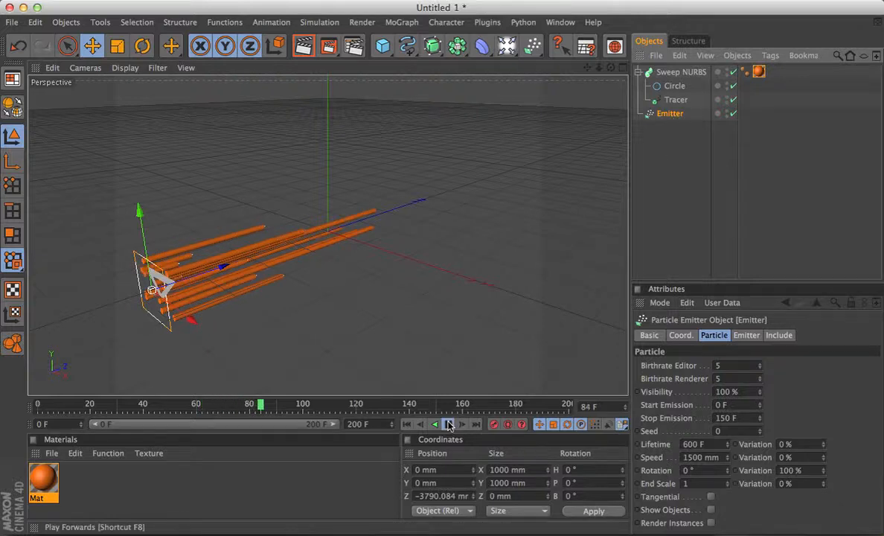
pyautogui.click(447, 423)
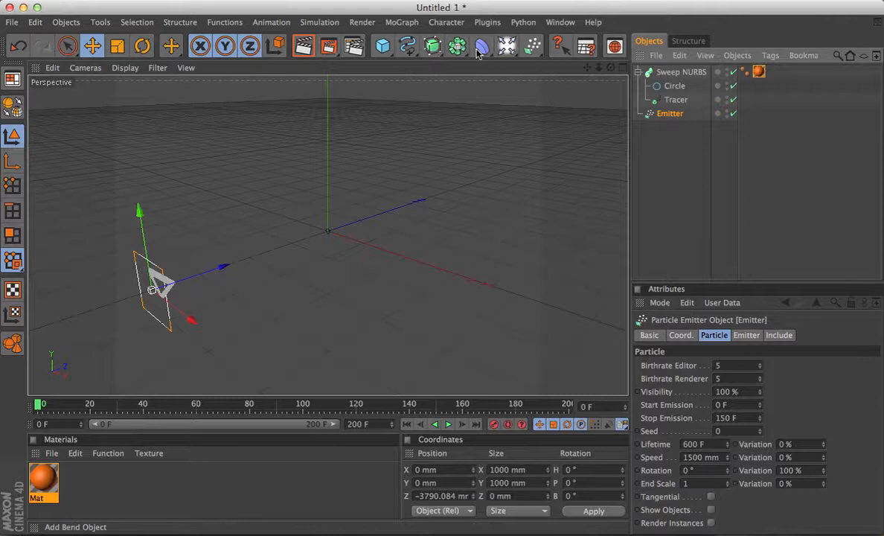
# Add a Twist deformer and set its twist angle to 360°.
pyautogui.click(482, 47)
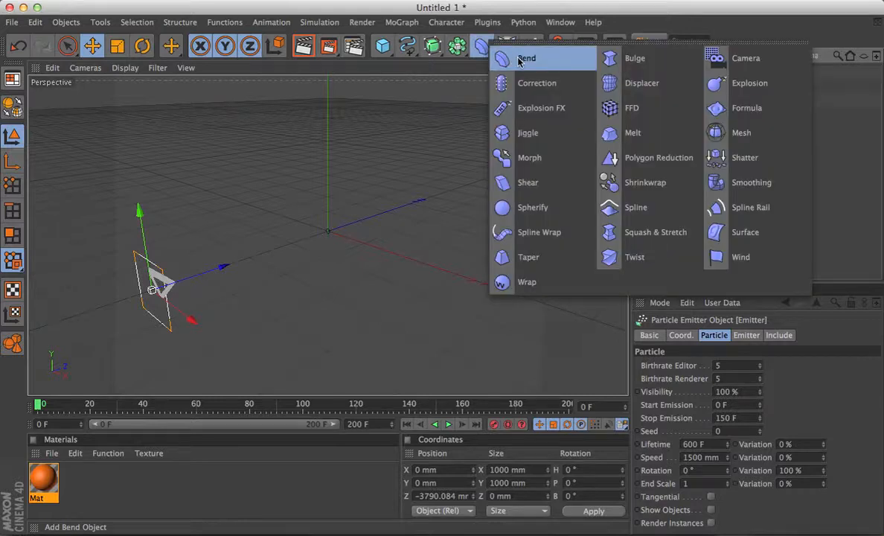
pyautogui.moveTo(656, 231)
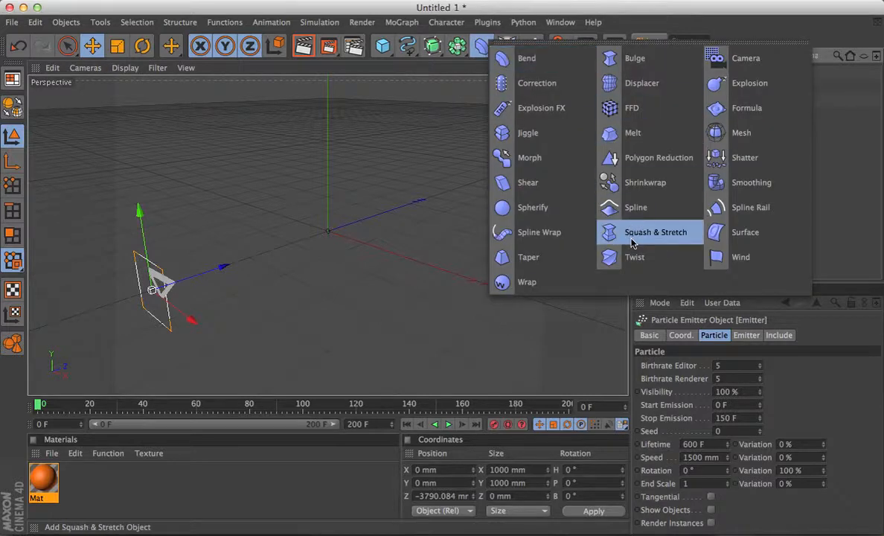
pyautogui.moveTo(635, 256)
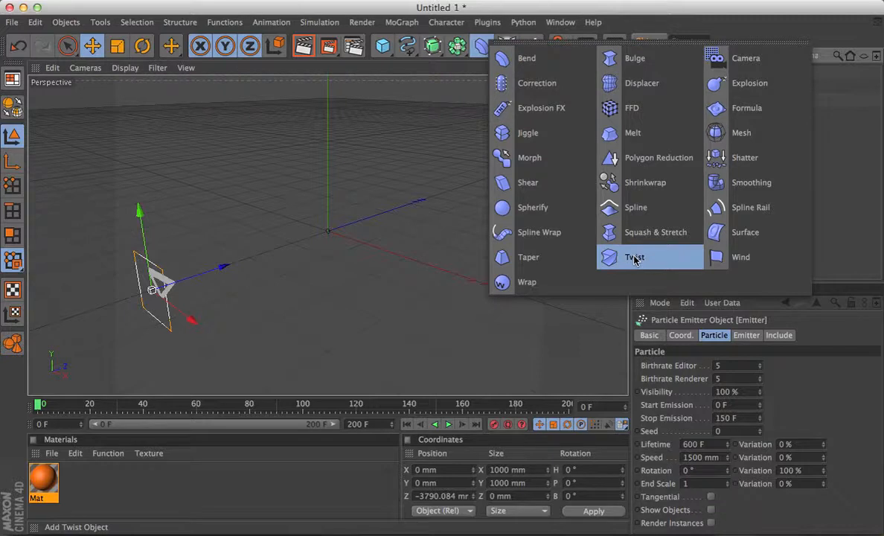
pyautogui.click(635, 257)
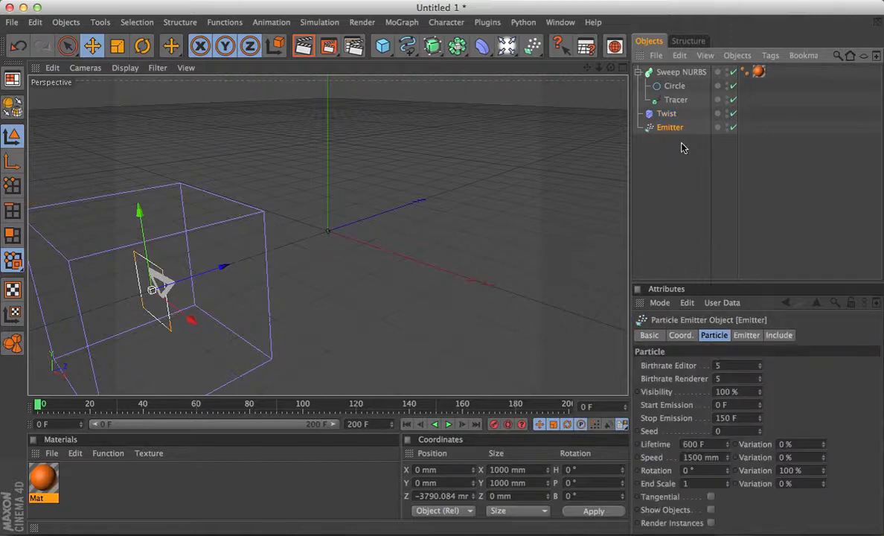
pyautogui.click(666, 113)
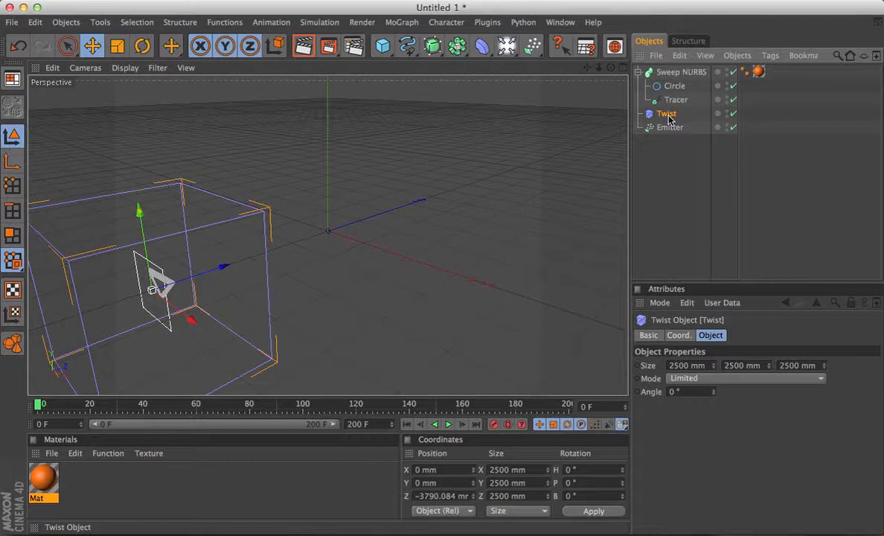
pyautogui.moveTo(670, 141)
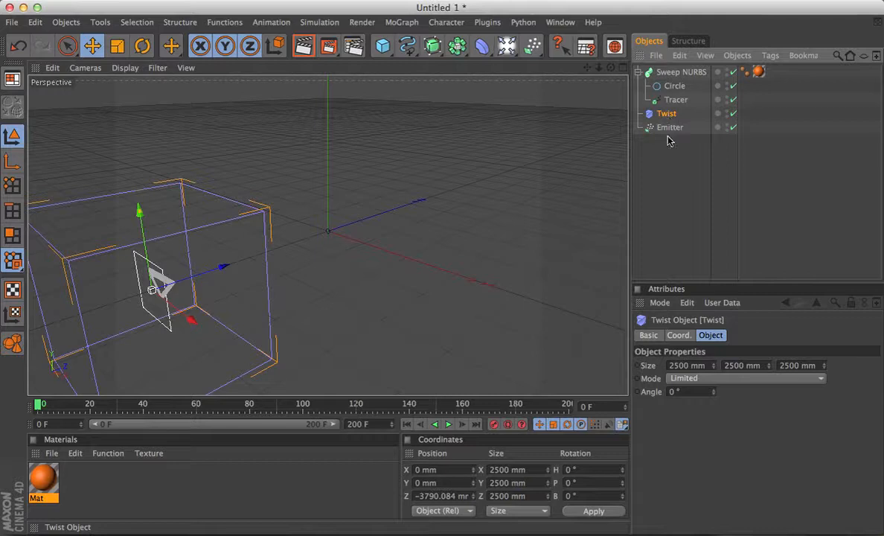
pyautogui.click(666, 113)
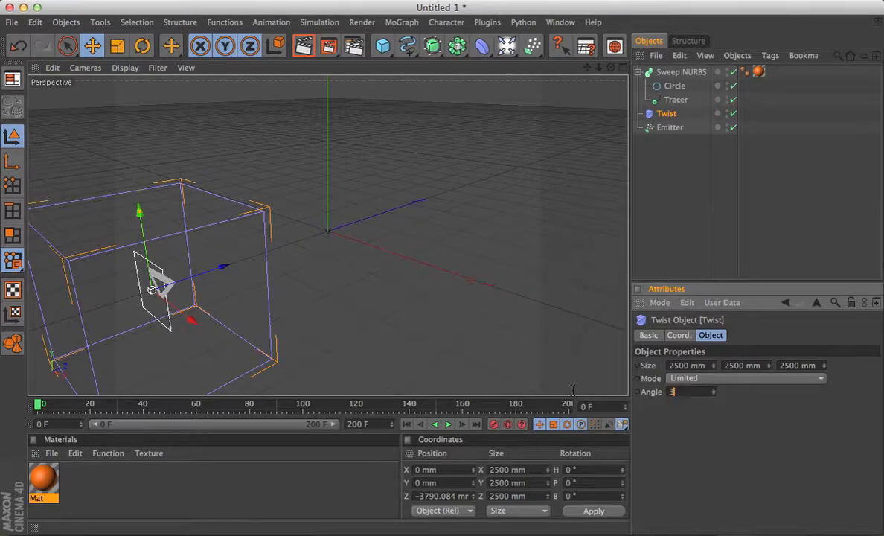
pyautogui.write('360 °')
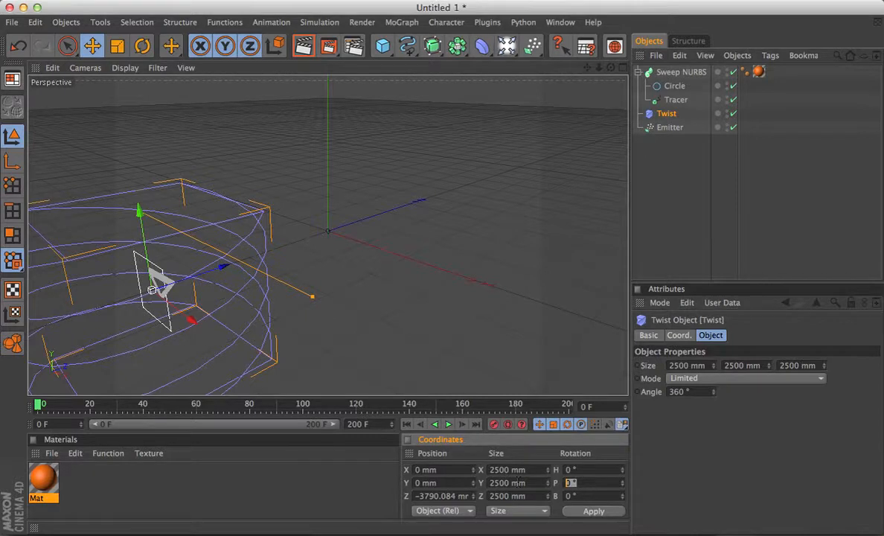
# Pitch the Twist deformer to 90° and set its Y size to 10000 mm.
pyautogui.write('90')
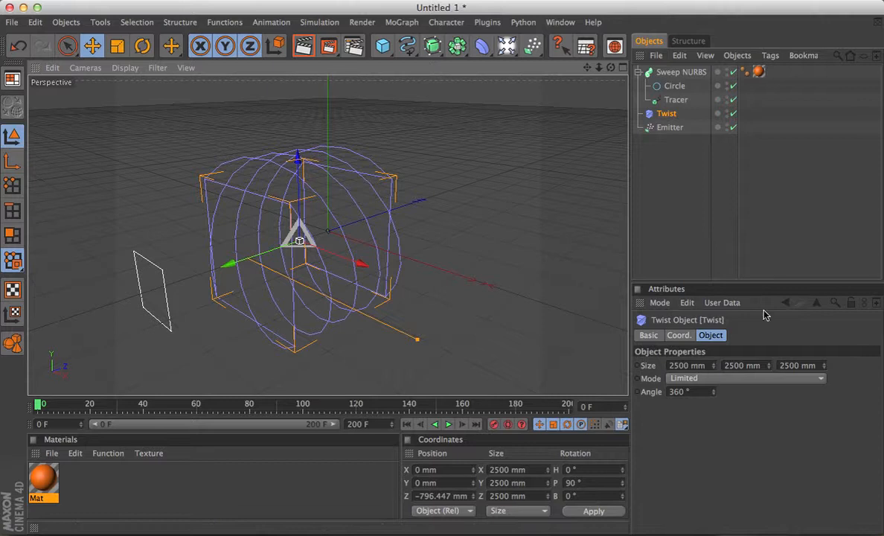
pyautogui.click(741, 365)
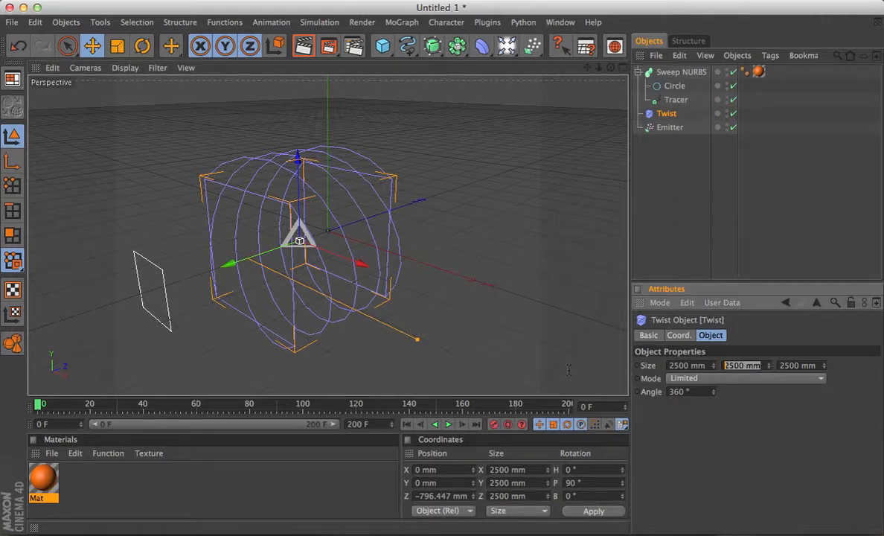
pyautogui.write('10 mm')
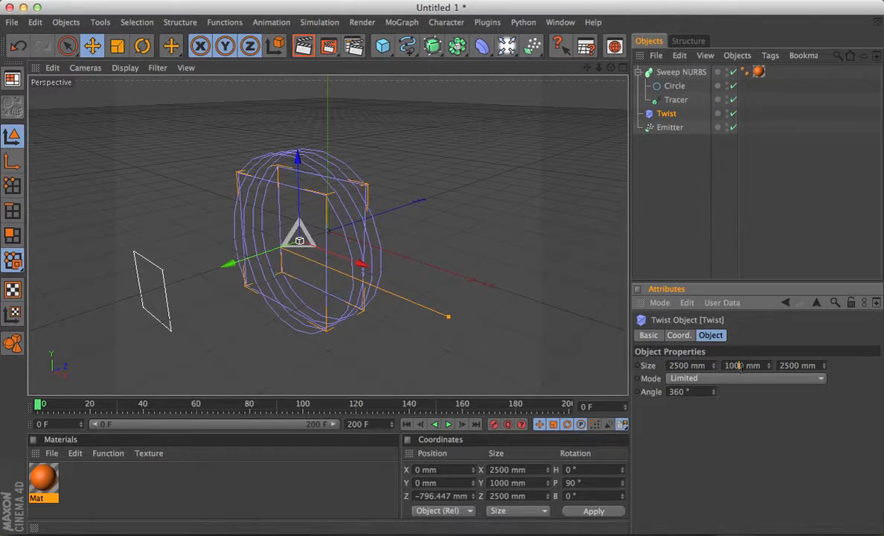
pyautogui.write('10000')
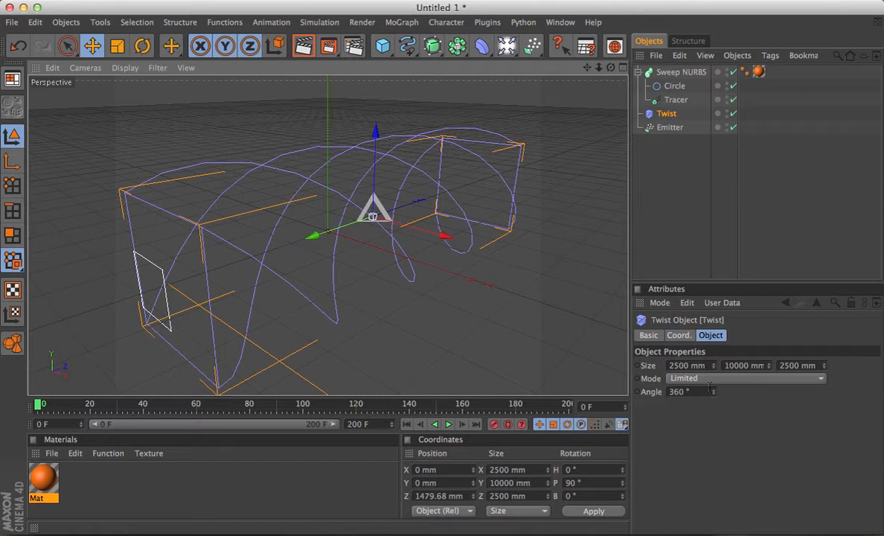
pyautogui.click(744, 378)
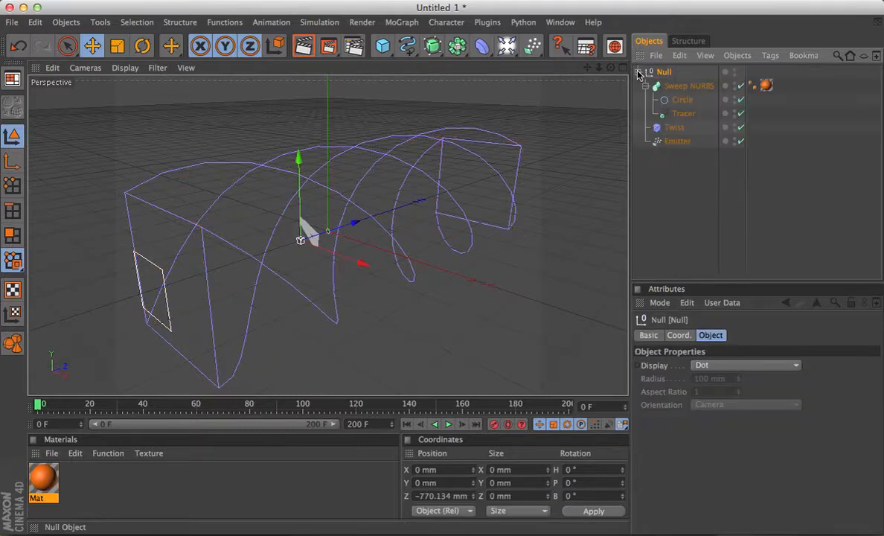
# Collapse the Sweep NURBS hierarchy and play the animation to watch twisting orange tubes.
pyautogui.click(646, 85)
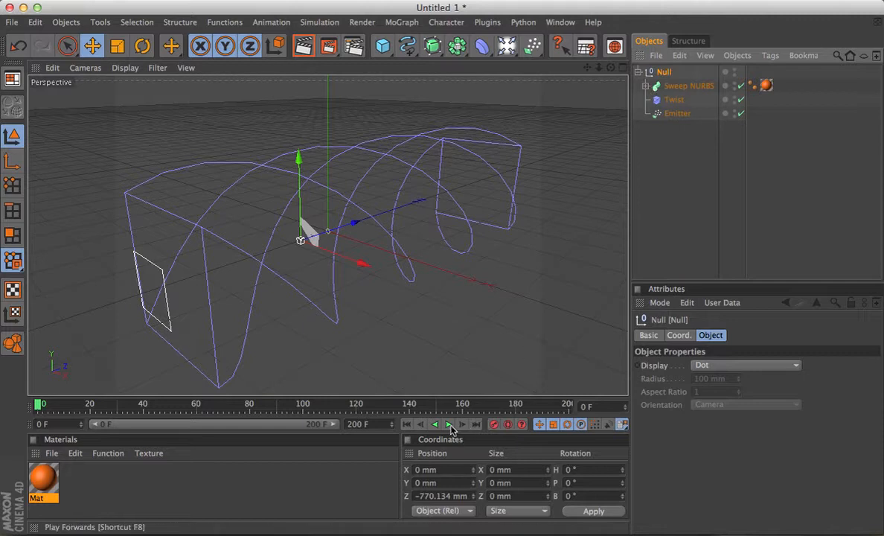
pyautogui.click(450, 424)
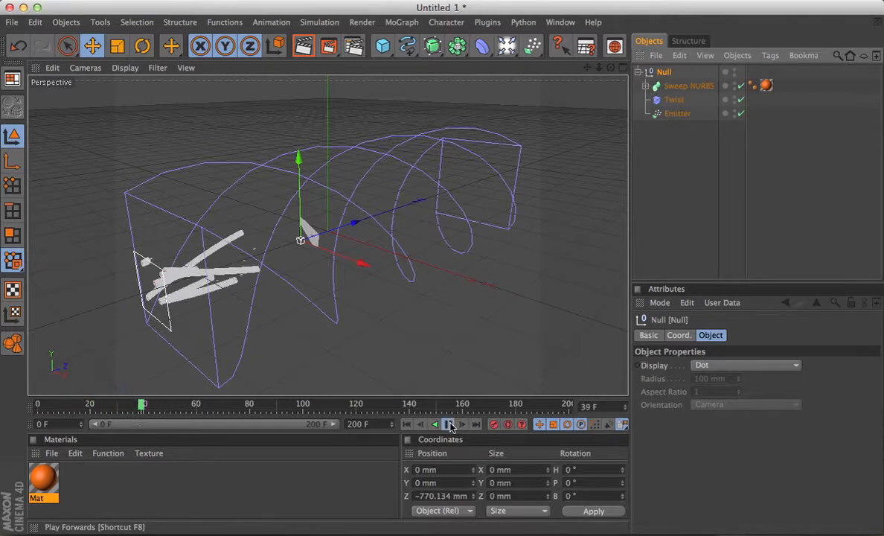
pyautogui.click(449, 424)
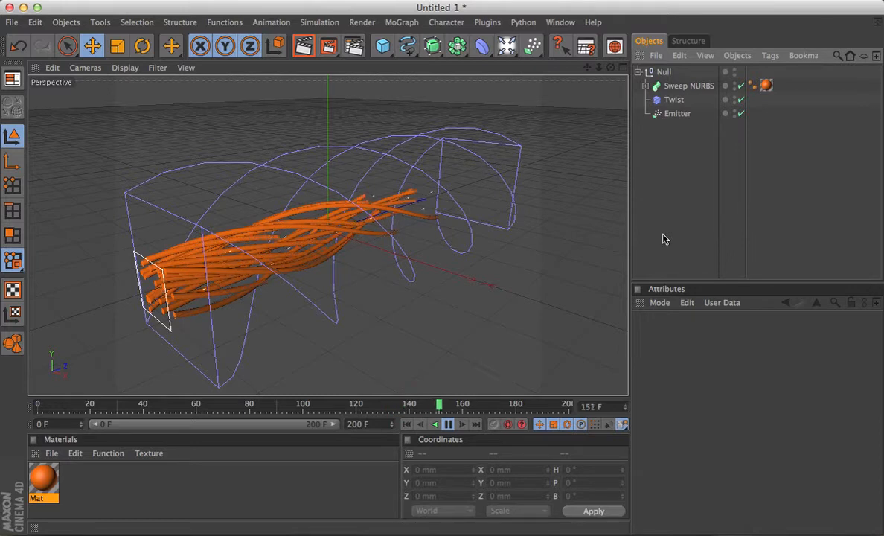
pyautogui.click(449, 424)
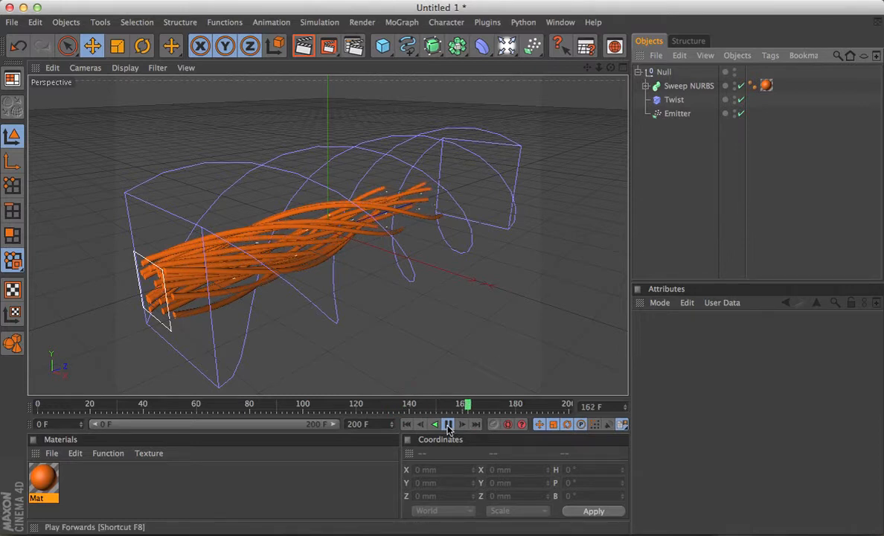
pyautogui.click(447, 424)
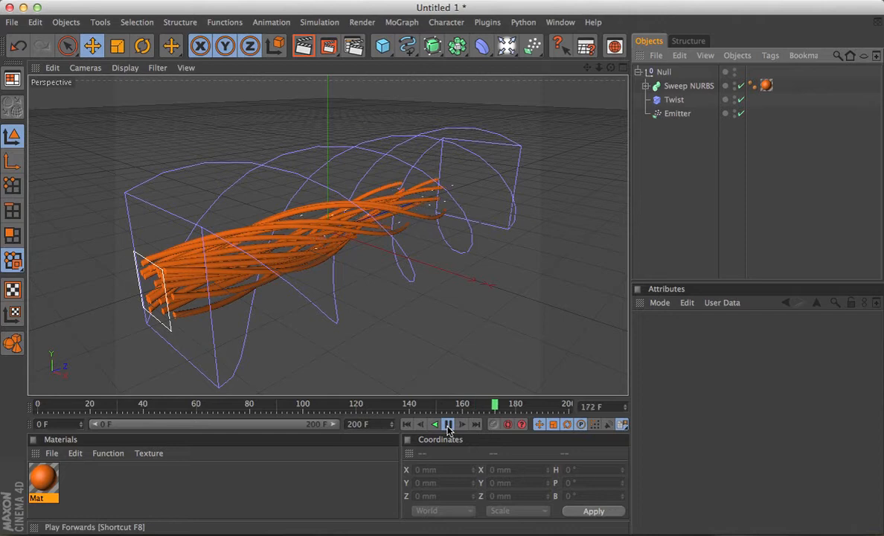